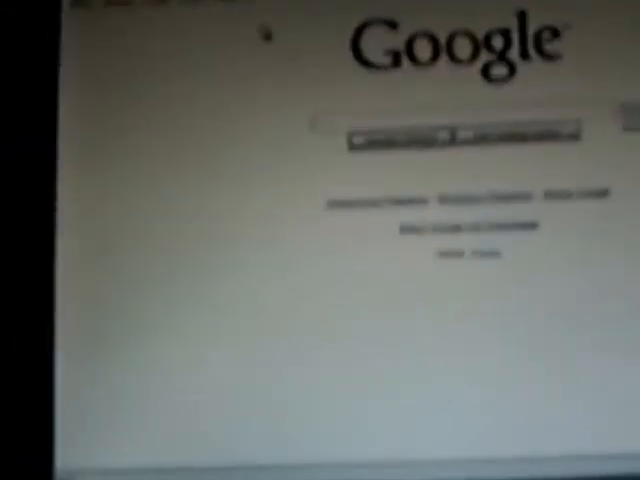
scroll("down", 3)
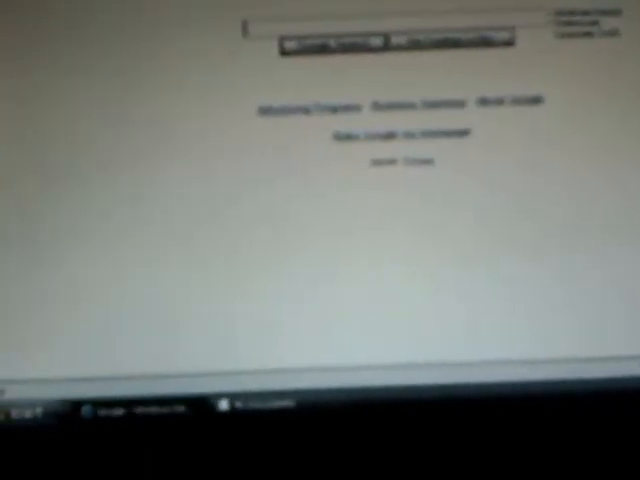